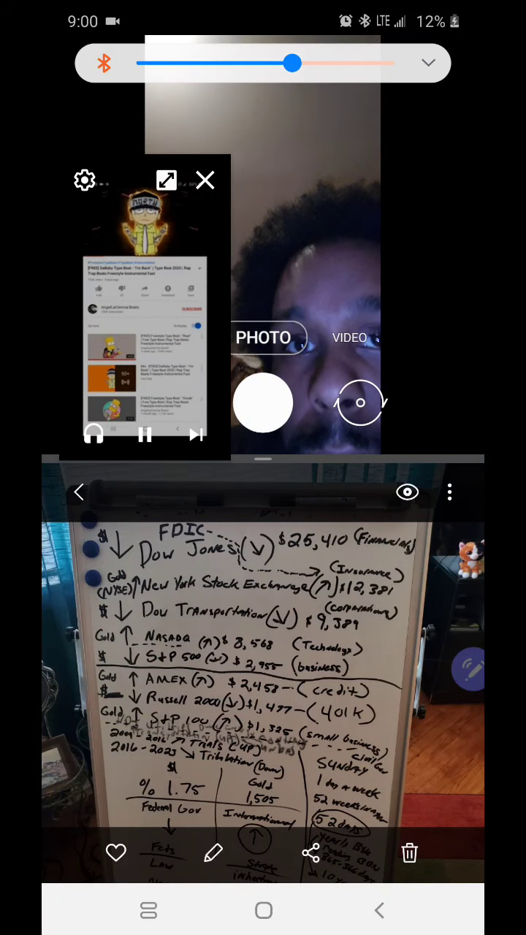
- Raise the Bluetooth media volume, dismiss its panel, and shrink the floating video window
drag(292, 63, 325, 63)
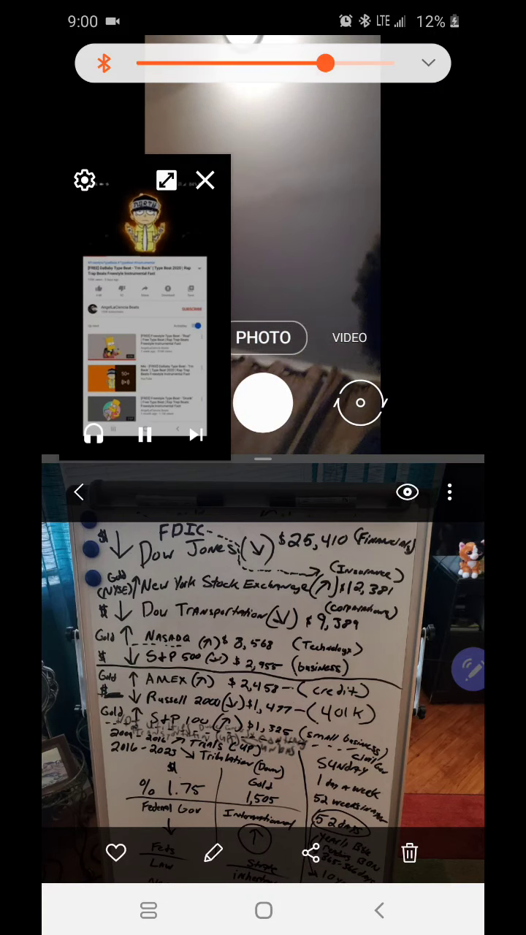
click(204, 180)
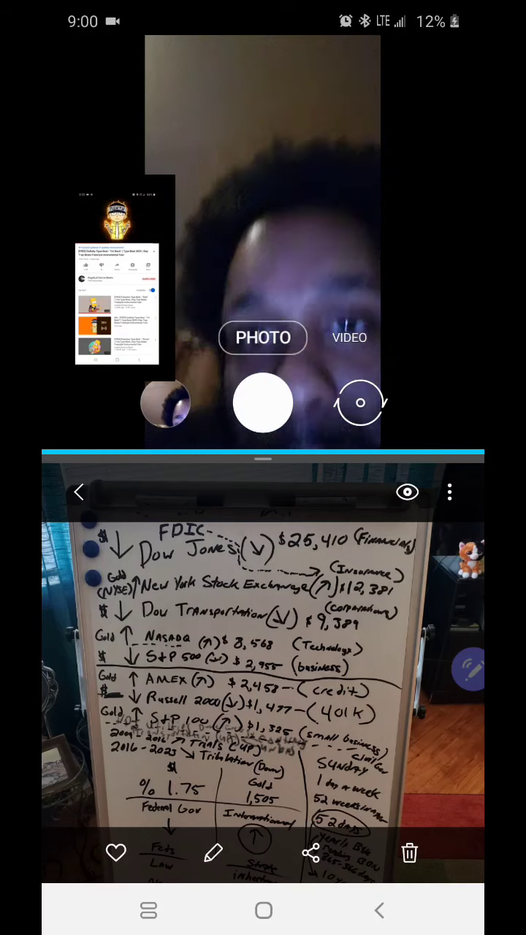
click(117, 281)
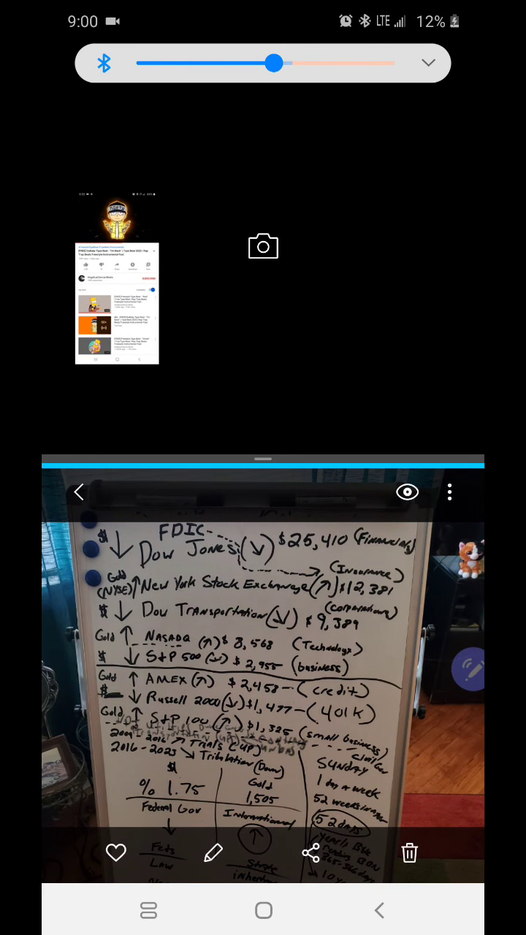
- Adjust the media volume slider and show the floating video's playback controls
drag(274, 63, 257, 63)
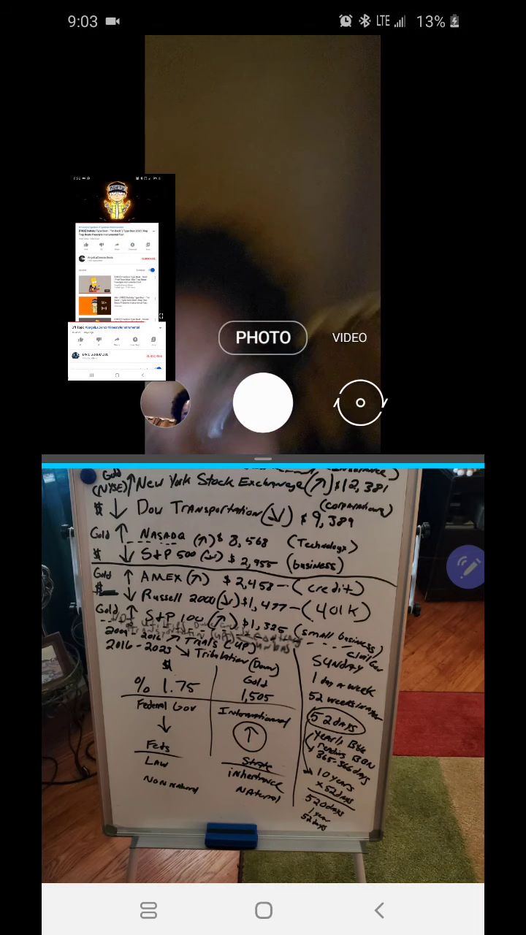
click(116, 251)
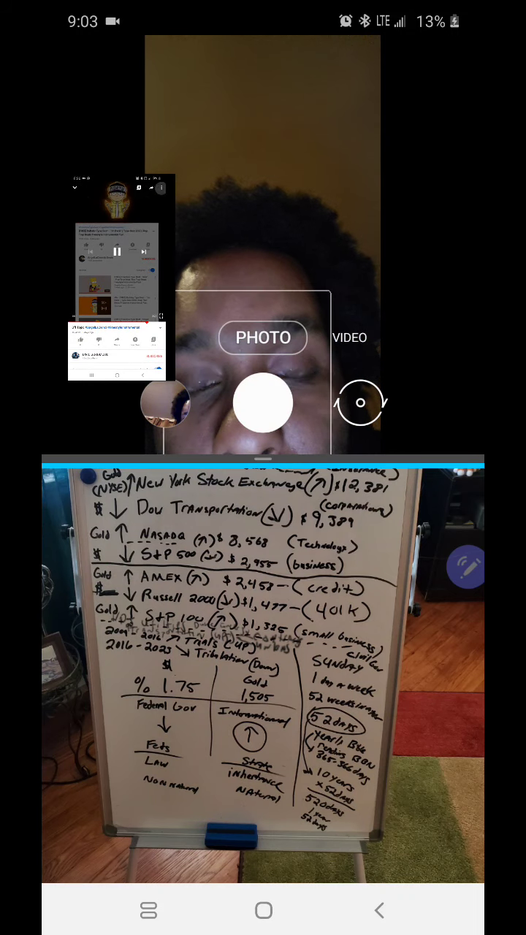